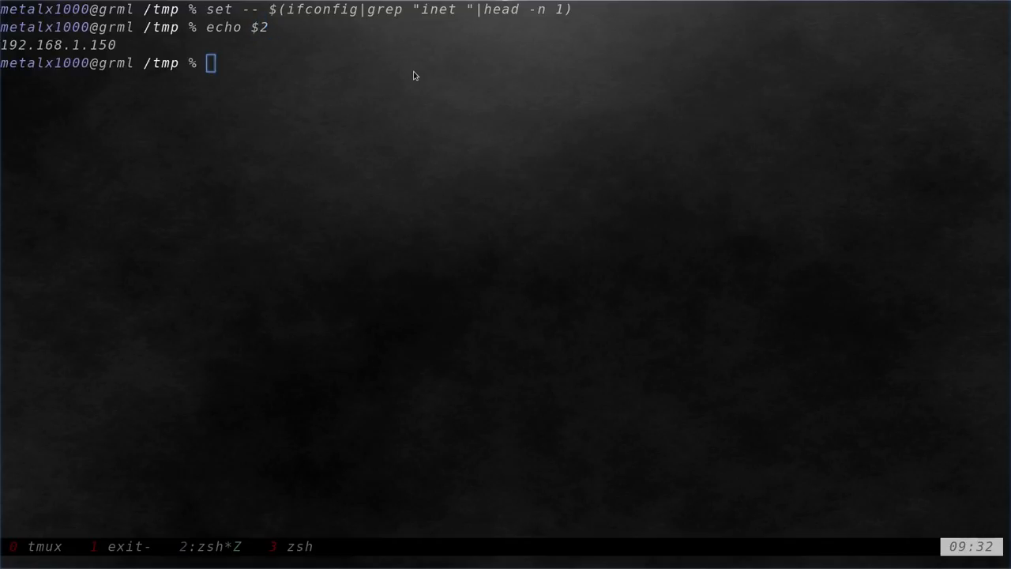
Echo positional field $4 to print the netmask 255.255.255.0
{"action": "type", "text": "echo $4"}
{"action": "type", "text": "echo $6"}
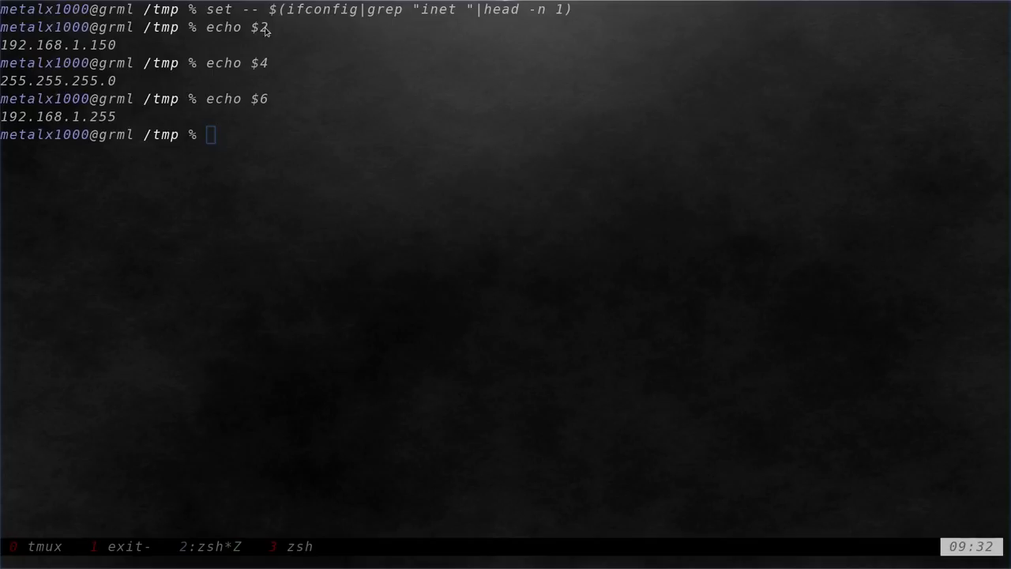
{"action": "mouse_move", "coordinate": [256, 69]}
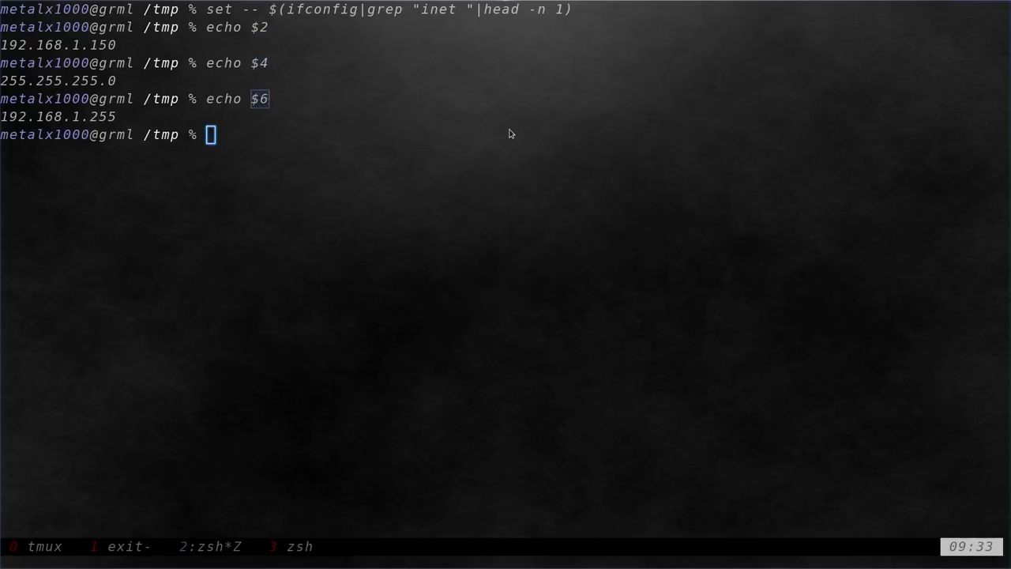
{"action": "mouse_move", "coordinate": [490, 107]}
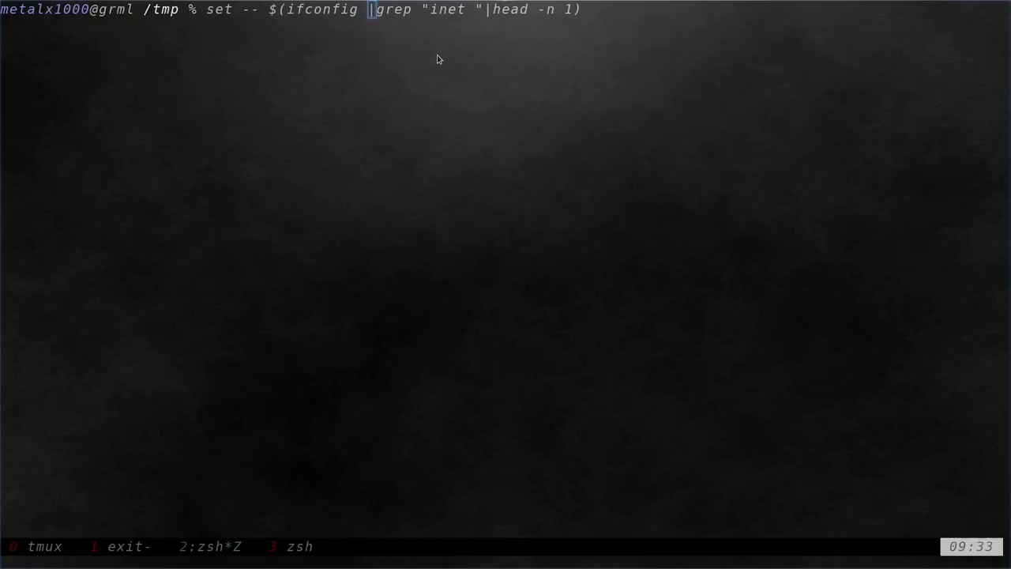
Set positional parameters from ifconfig enp12s0's inet line and echo $2 as 192.168.1.150
{"action": "type", "text": "enp12s0"}
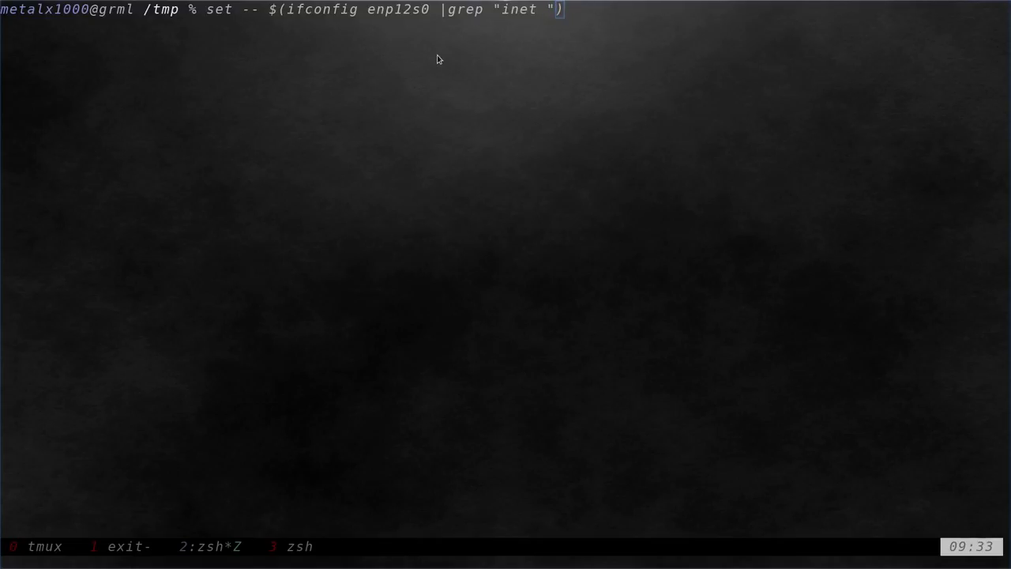
{"action": "type", "text": "echo $2"}
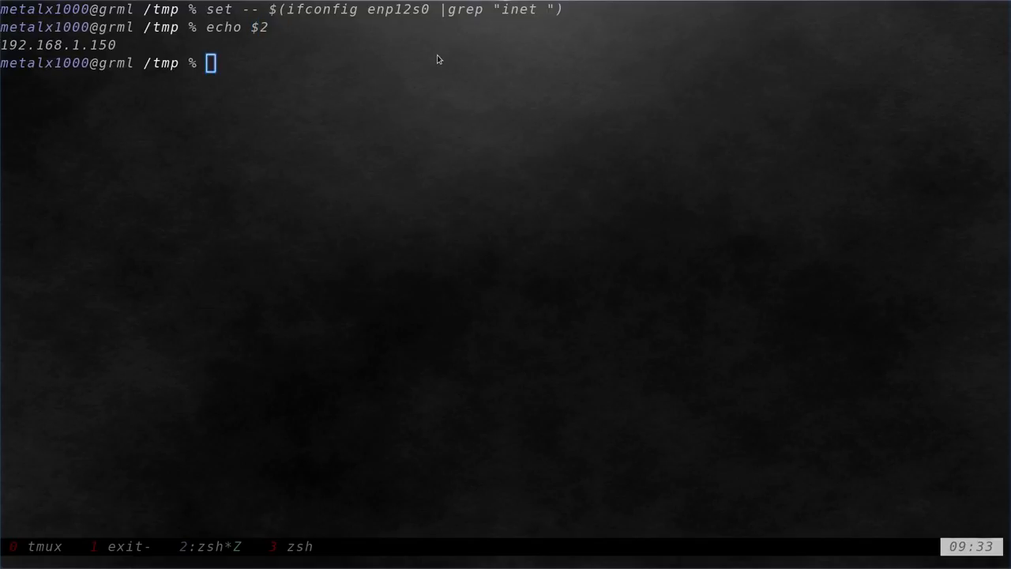
{"action": "mouse_move", "coordinate": [357, 26]}
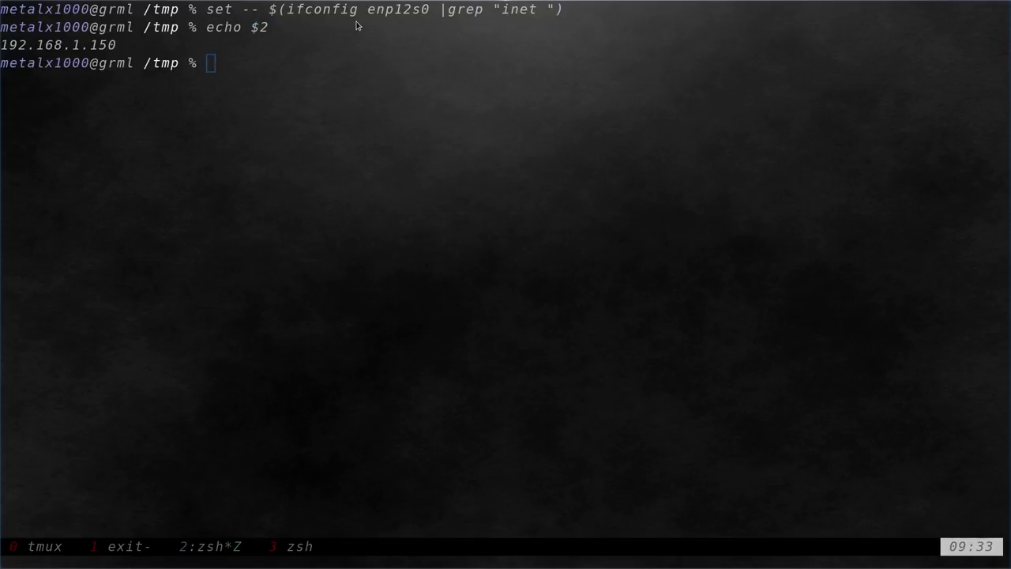
{"action": "double_click", "coordinate": [398, 9]}
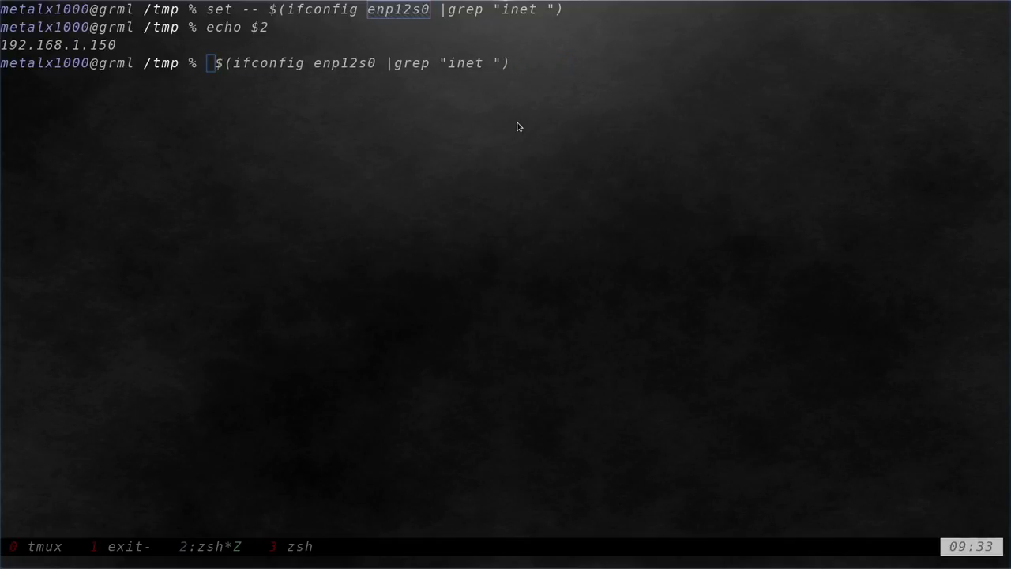
Assign the enp12s0 inet line to an array: ip=($(ifconfig enp12s0 |grep "inet "))
{"action": "type", "text": "ip="}
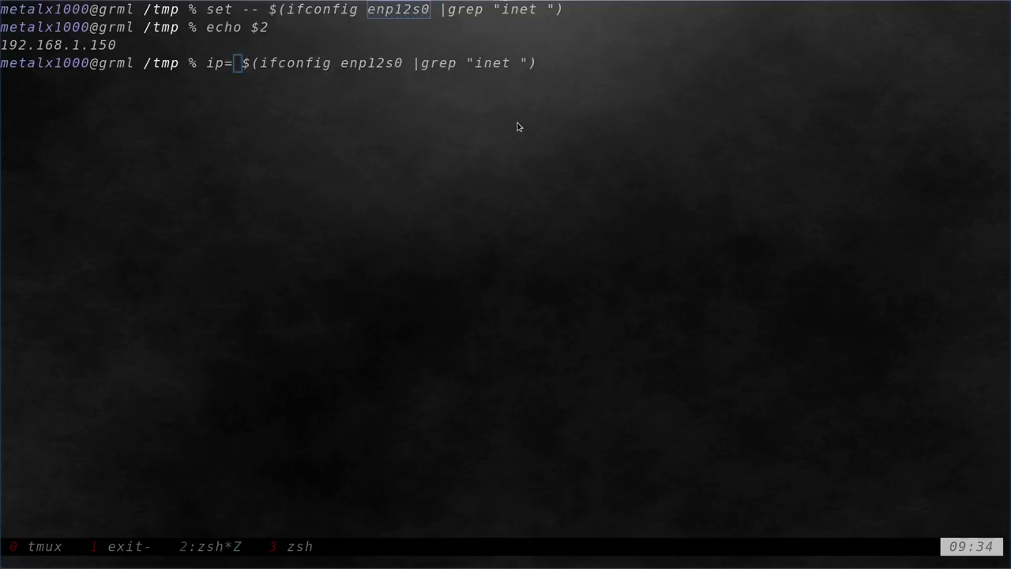
{"action": "type", "text": "()"}
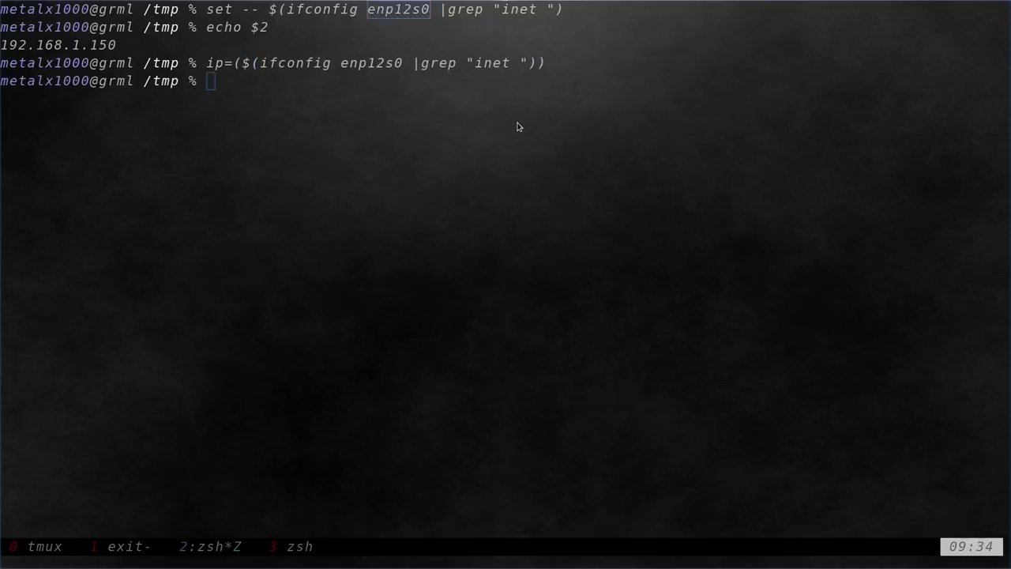
Echo an indexed element of the array with "${ip[...]}"
{"action": "type", "text": "echo"}
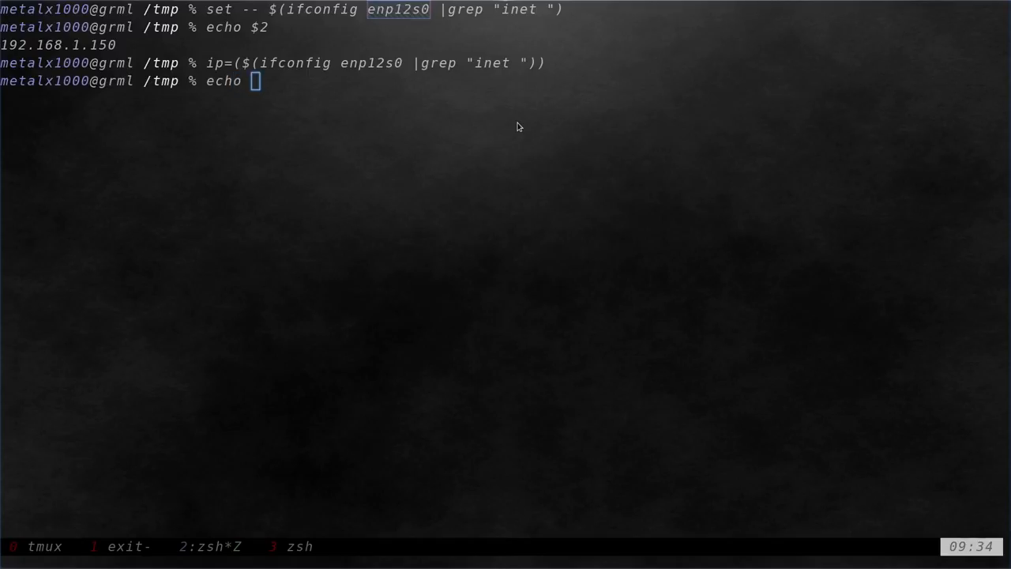
{"action": "type", "text": "\""}
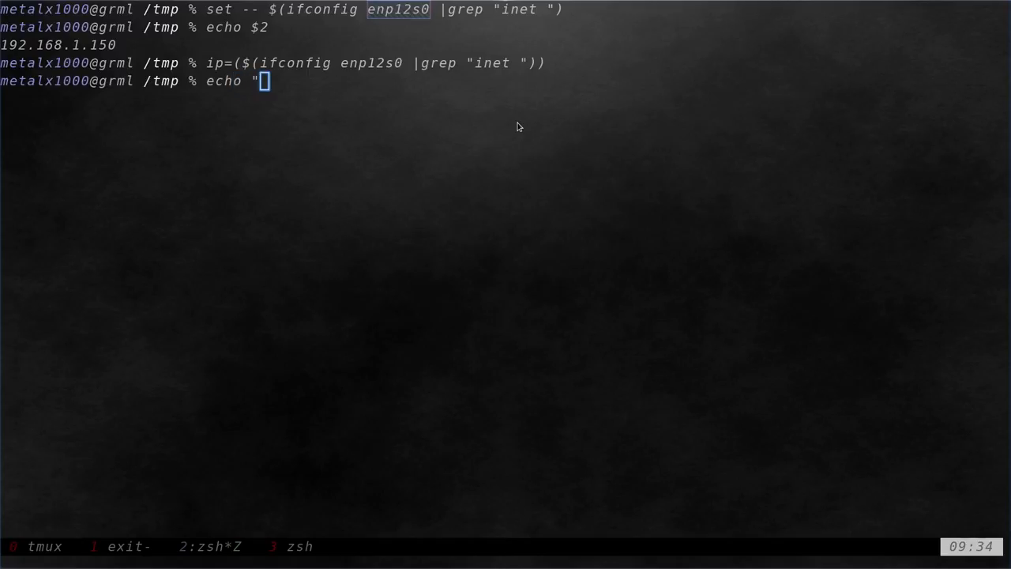
{"action": "type", "text": "%\""}
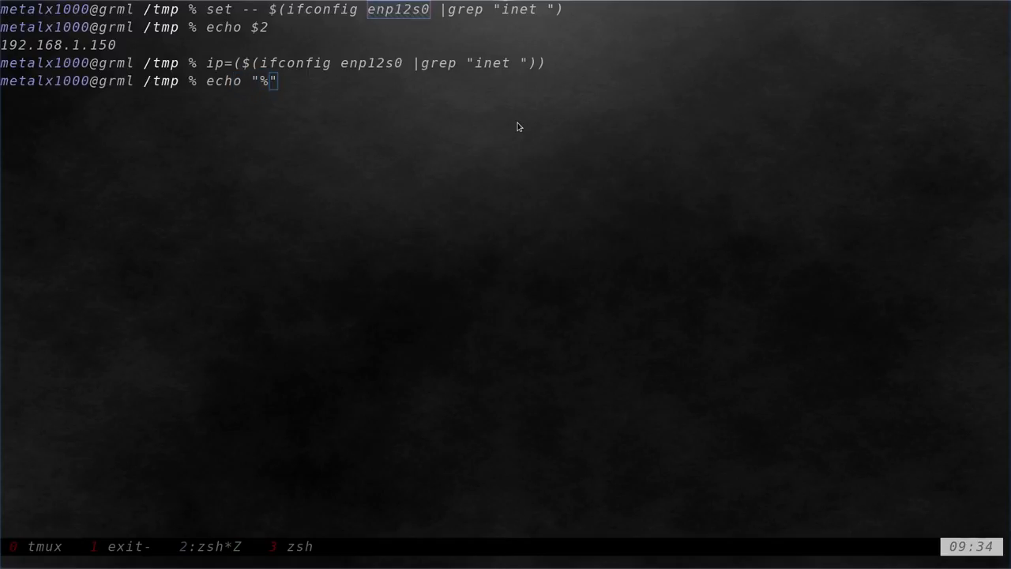
{"action": "type", "text": "${pi}"}
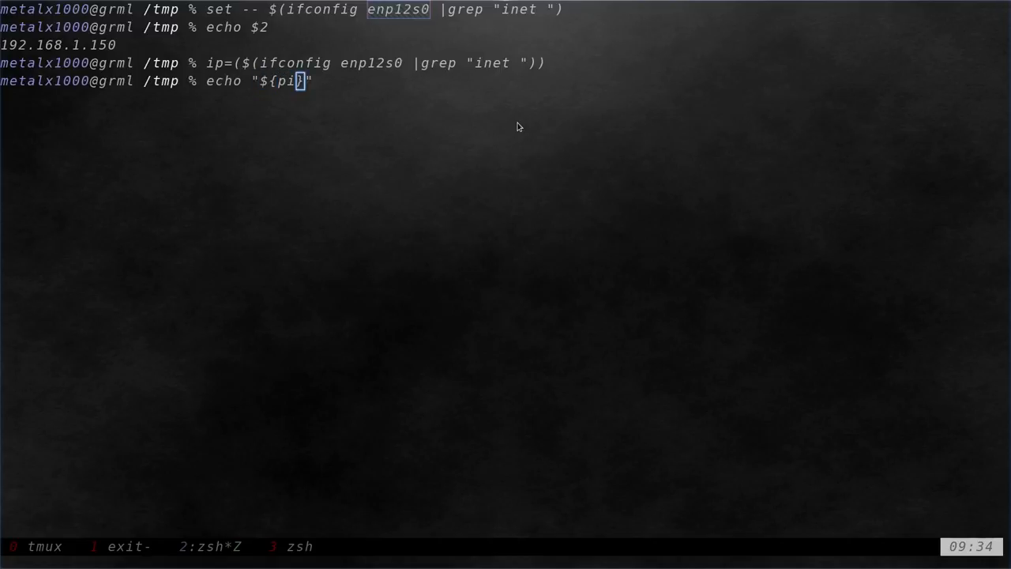
{"action": "type", "text": "ip["}
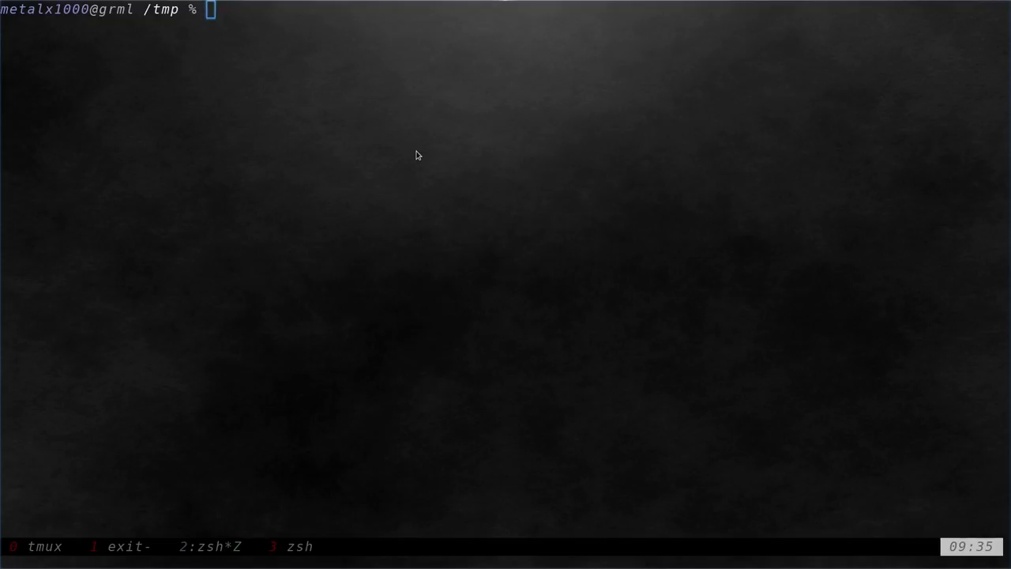
Retype ip=($(ifconfig enp12s0 |grep "inet ")) and wrap the $( ... ) substitution in double quotes
{"action": "type", "text": "ip=($(ifconfig enp12s0 |grep \"inet \"))"}
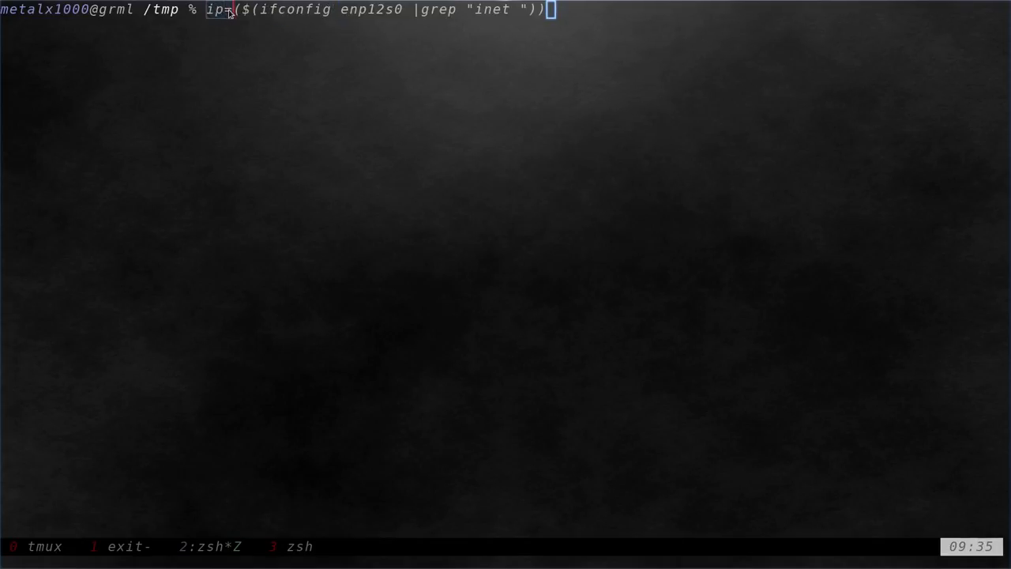
{"action": "mouse_move", "coordinate": [218, 22]}
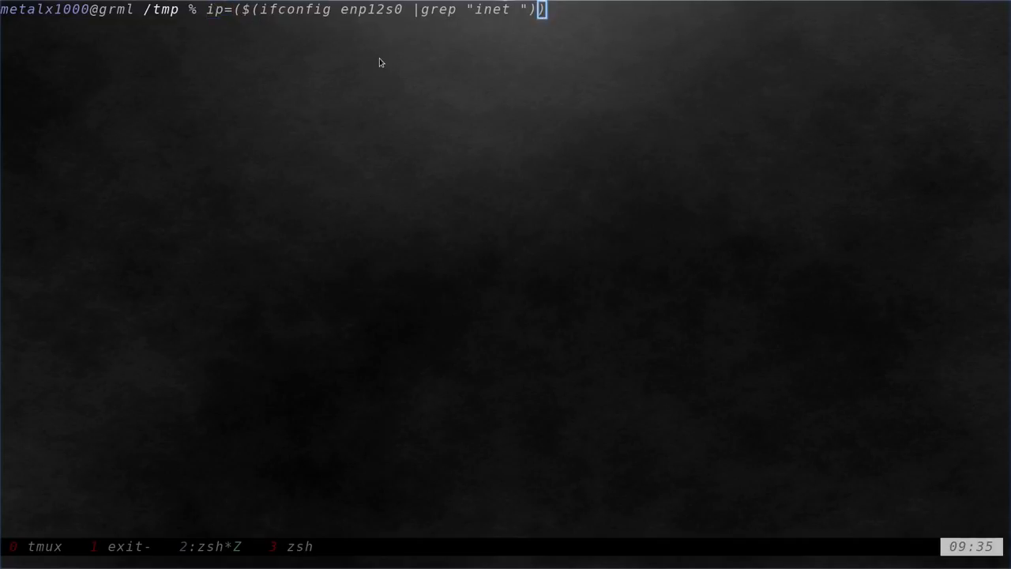
{"action": "type", "text": "\""}
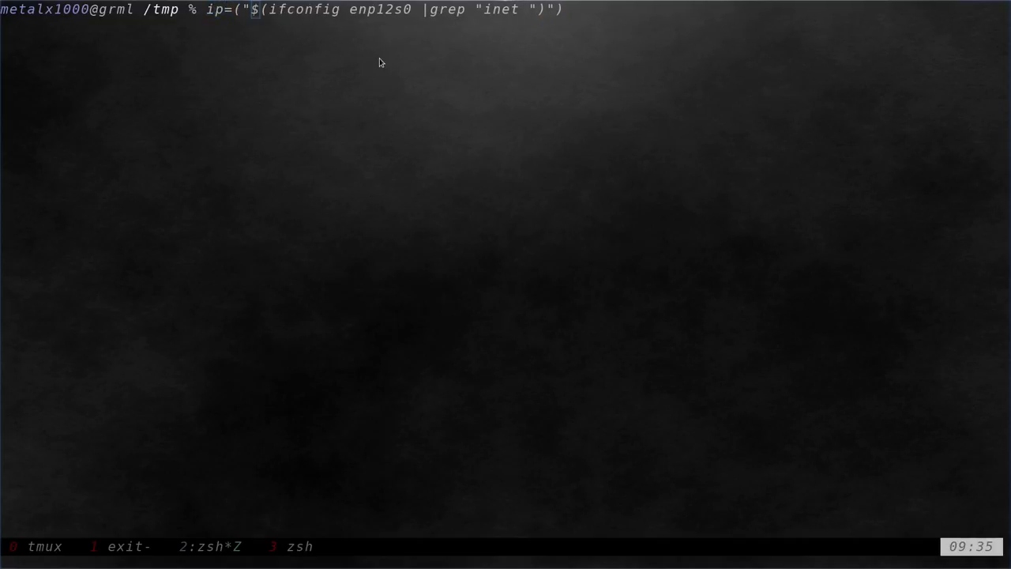